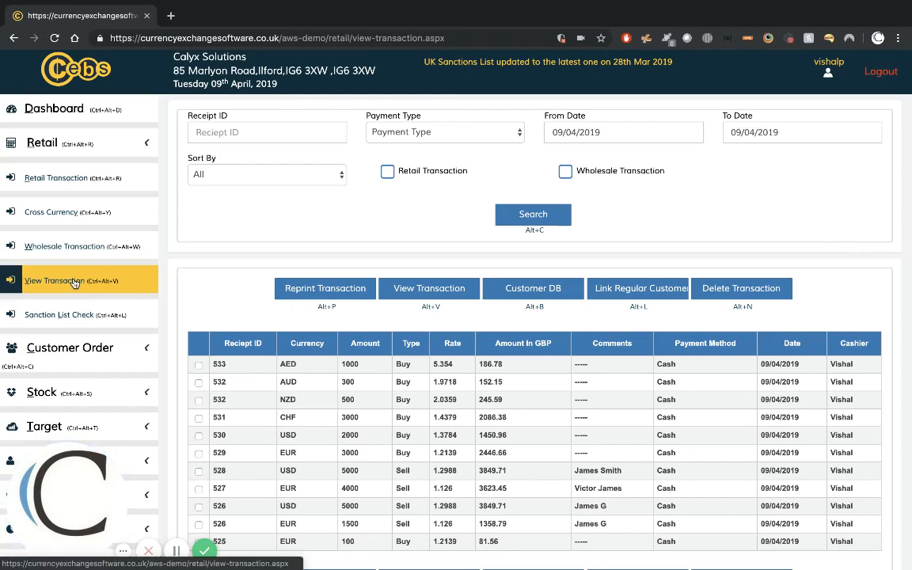
{"action": "mouse_move", "coordinate": [93, 287]}
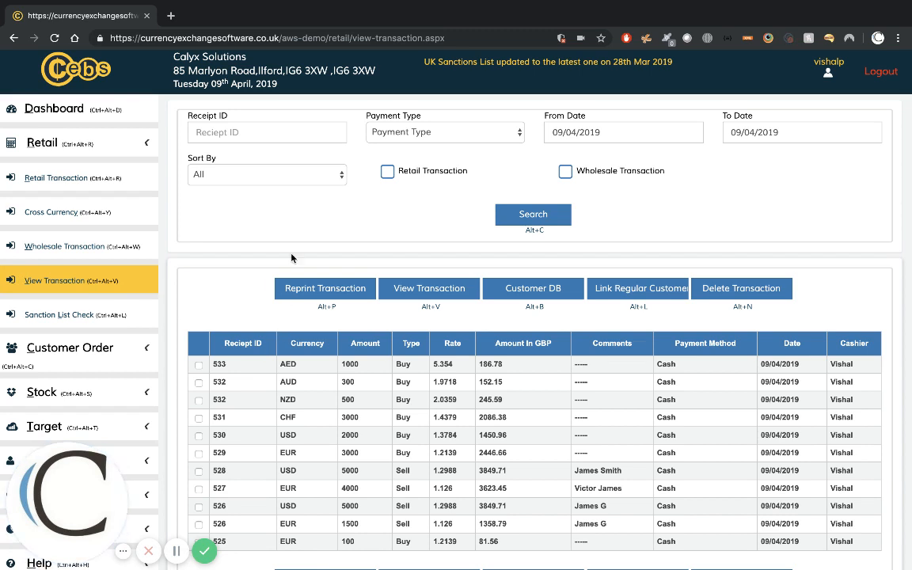
Locate and tick receipt 533 for 1000 AED in the transaction list
{"action": "left_click", "coordinate": [265, 133]}
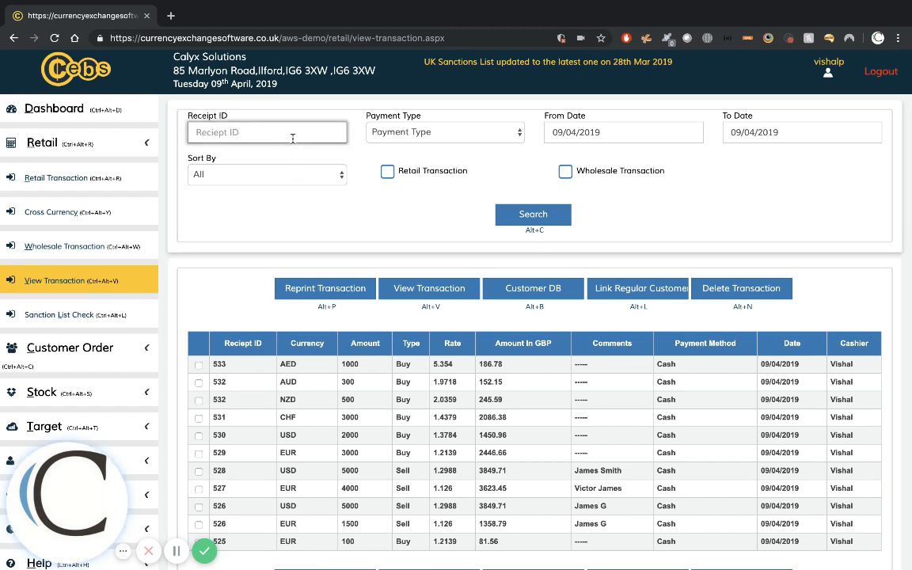
{"action": "mouse_move", "coordinate": [510, 145]}
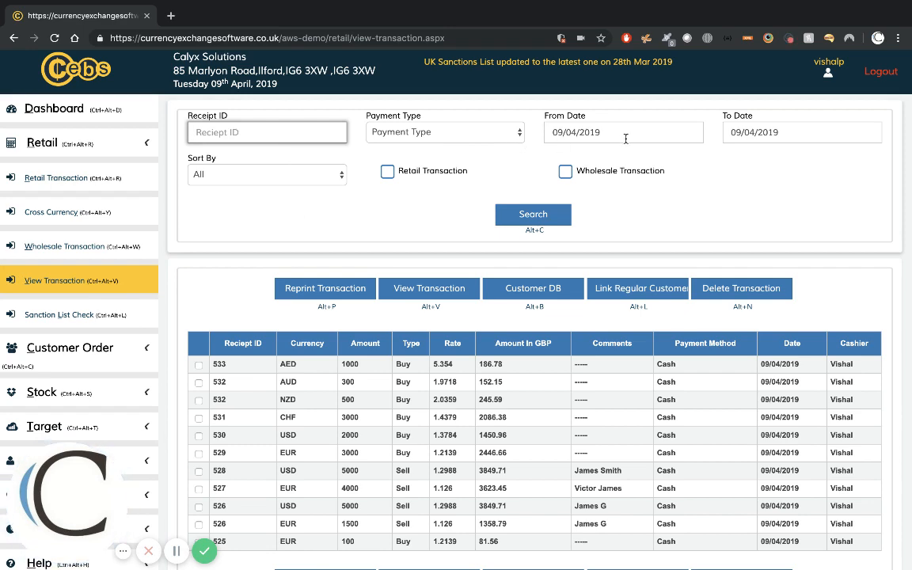
{"action": "mouse_move", "coordinate": [617, 288]}
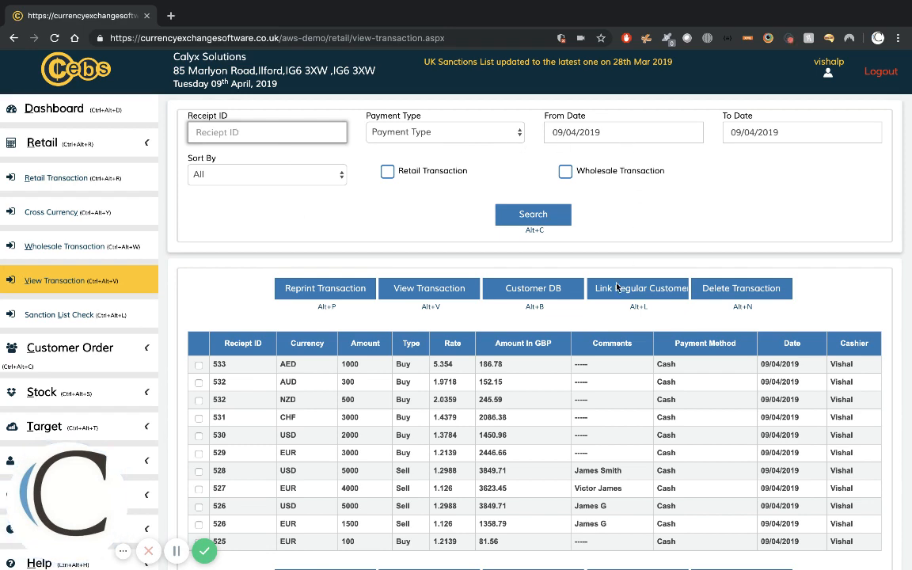
{"action": "scroll", "scroll_direction": "down", "scroll_amount": 3}
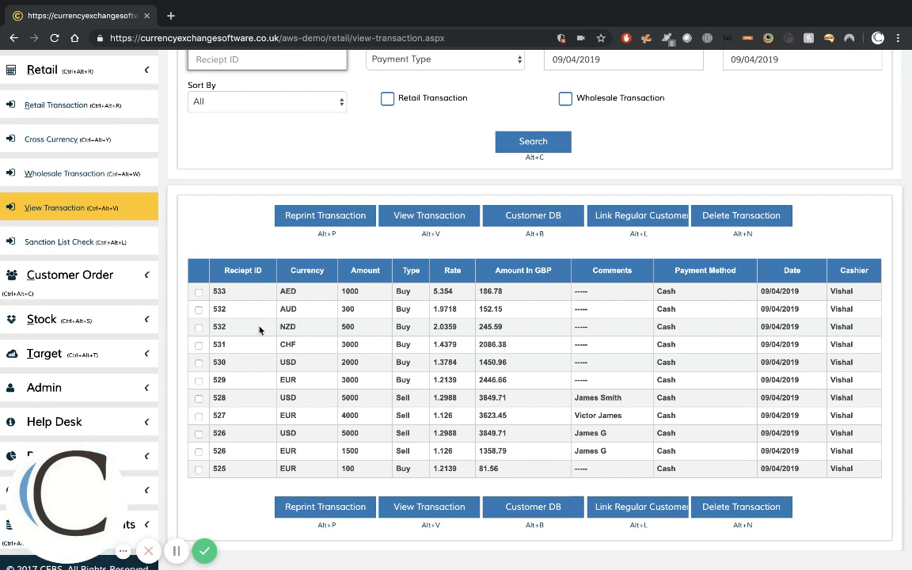
{"action": "left_click", "coordinate": [199, 291]}
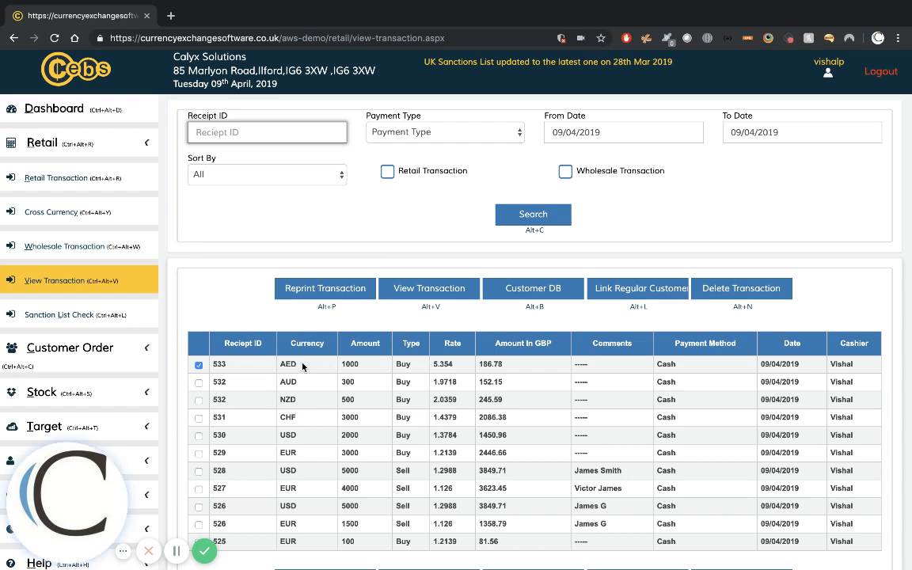
{"action": "mouse_move", "coordinate": [357, 381]}
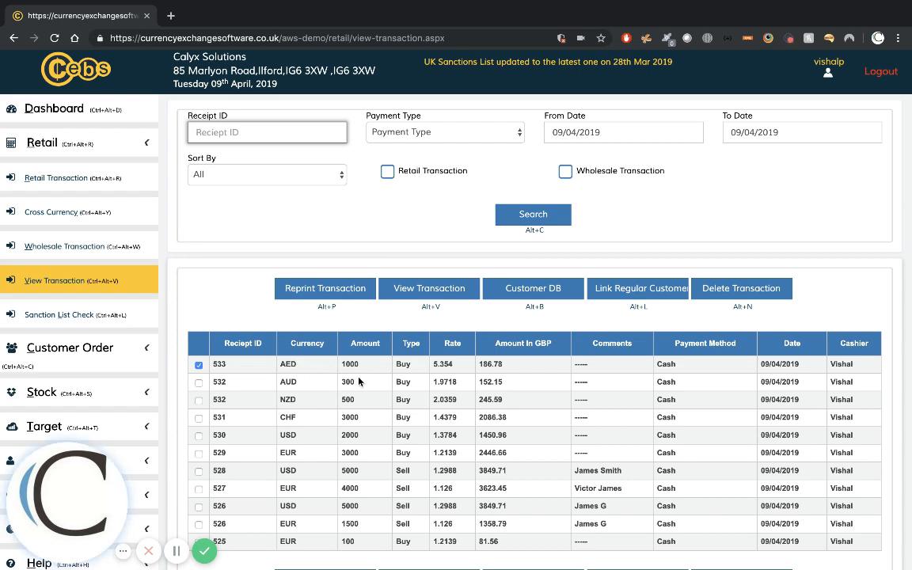
{"action": "mouse_move", "coordinate": [388, 383]}
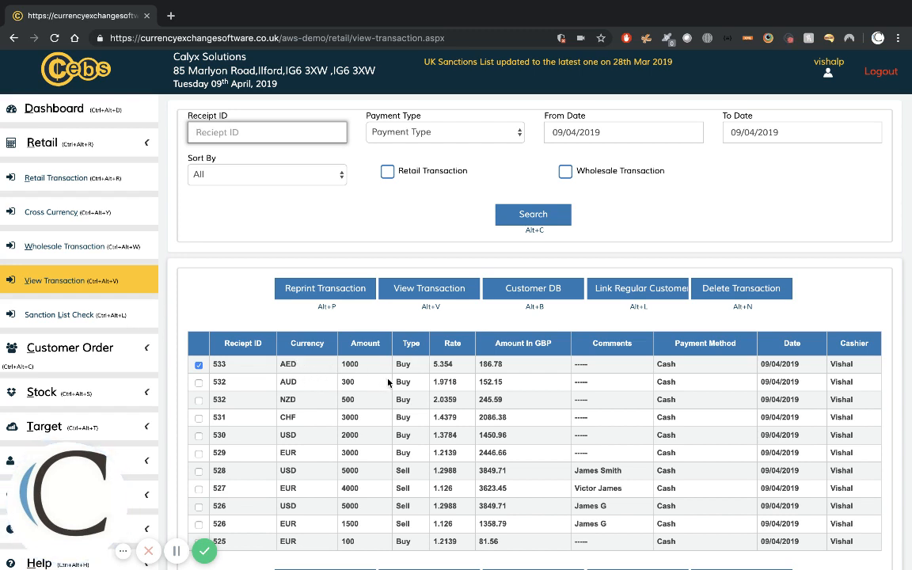
{"action": "mouse_move", "coordinate": [494, 376]}
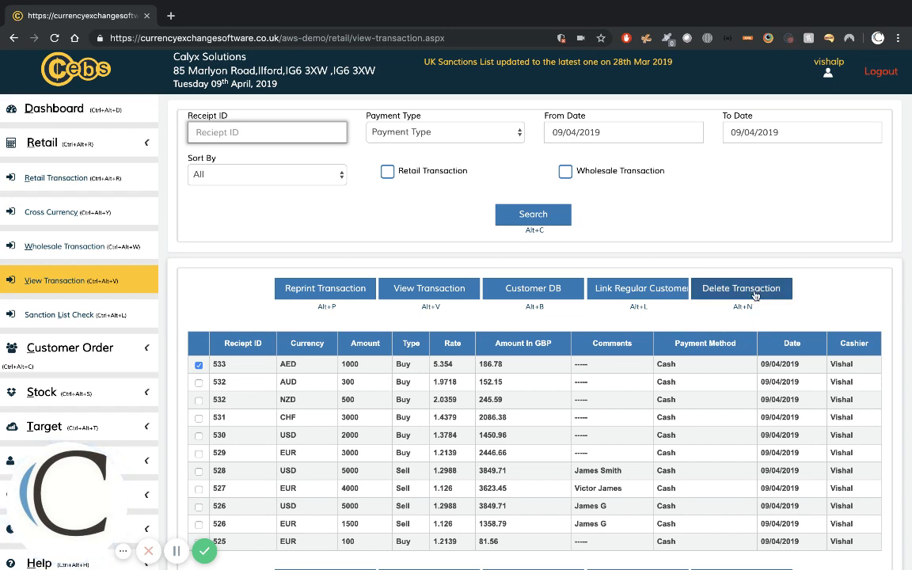
Delete the selected transaction and confirm in the Delete Confirmation dialog
{"action": "left_click", "coordinate": [741, 288]}
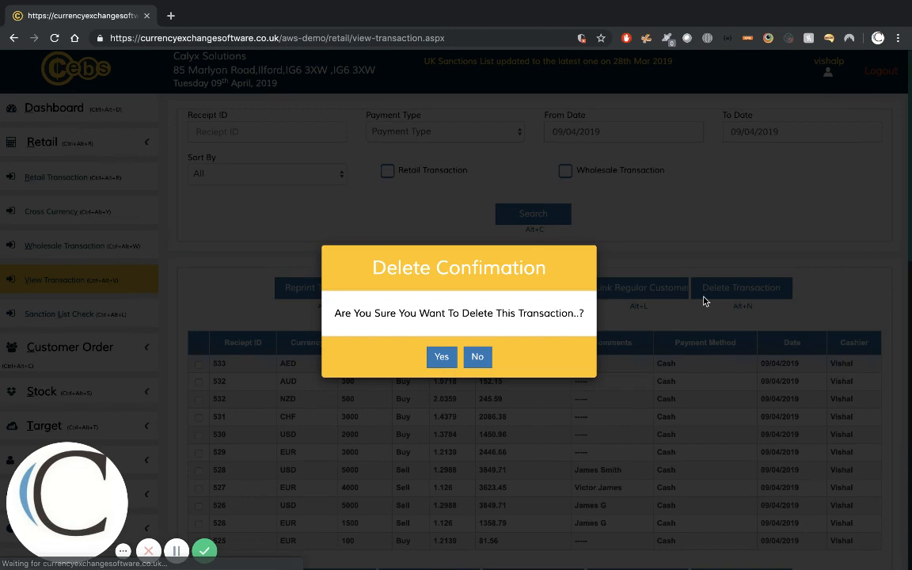
{"action": "mouse_move", "coordinate": [474, 326]}
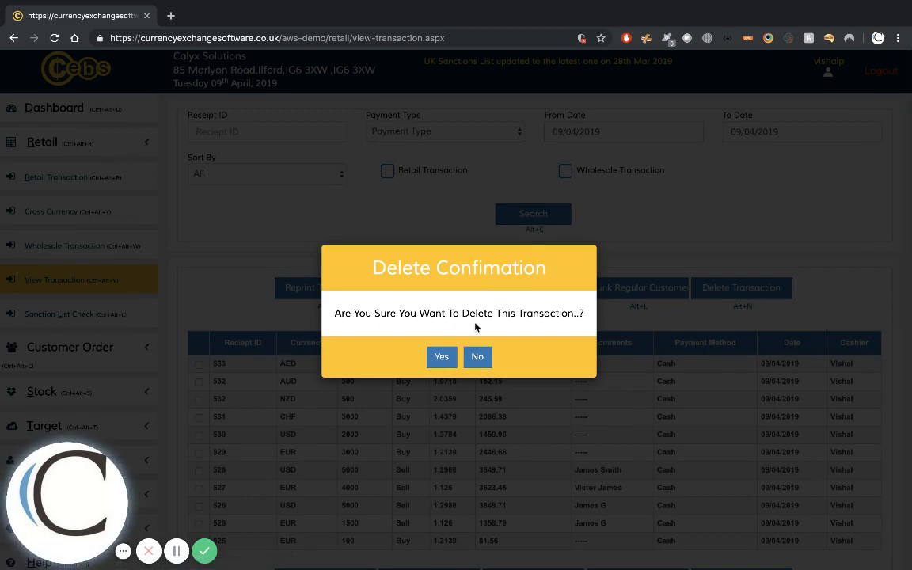
{"action": "left_click", "coordinate": [440, 357]}
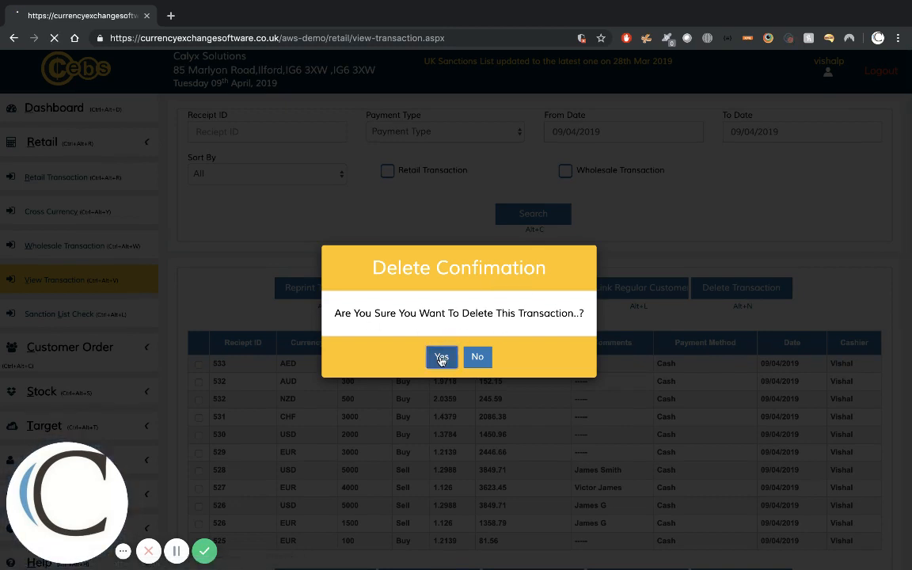
{"action": "left_click", "coordinate": [440, 358]}
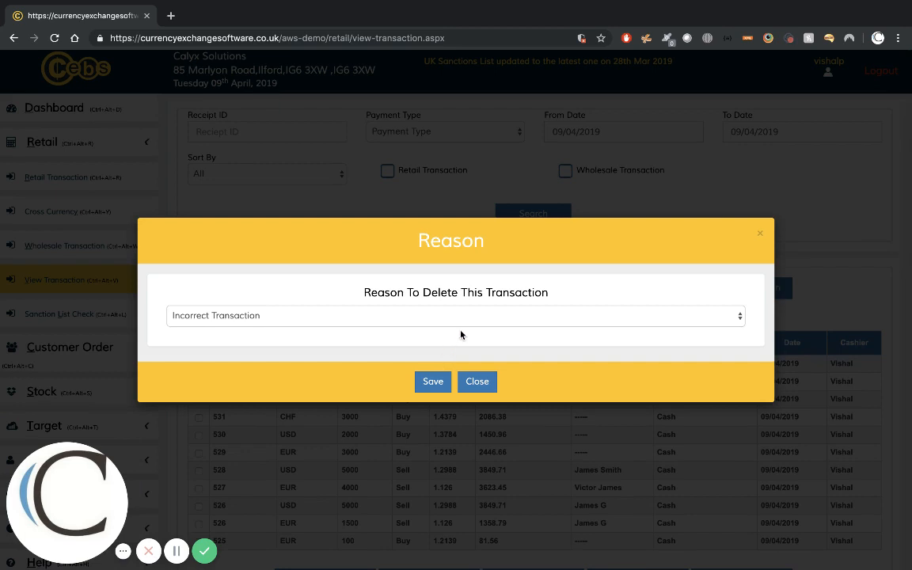
Save 'Cashier Error' as the deletion reason so receipt 533 shows as Deleted
{"action": "left_click", "coordinate": [456, 315]}
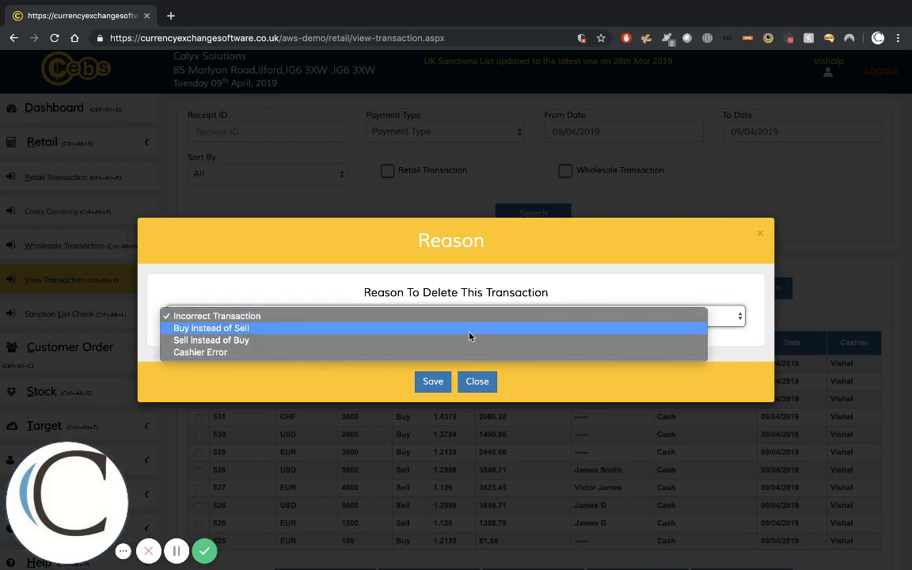
{"action": "mouse_move", "coordinate": [472, 338]}
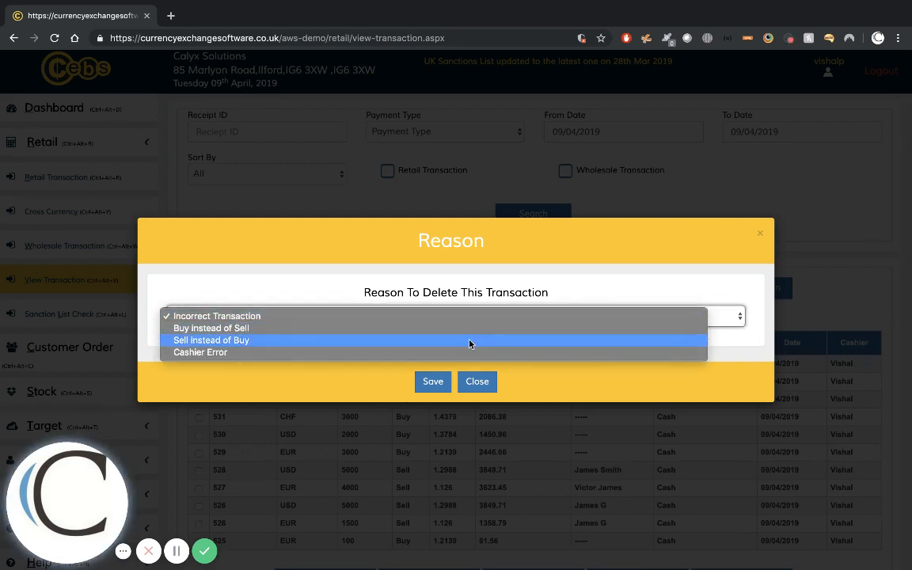
{"action": "left_click", "coordinate": [199, 352]}
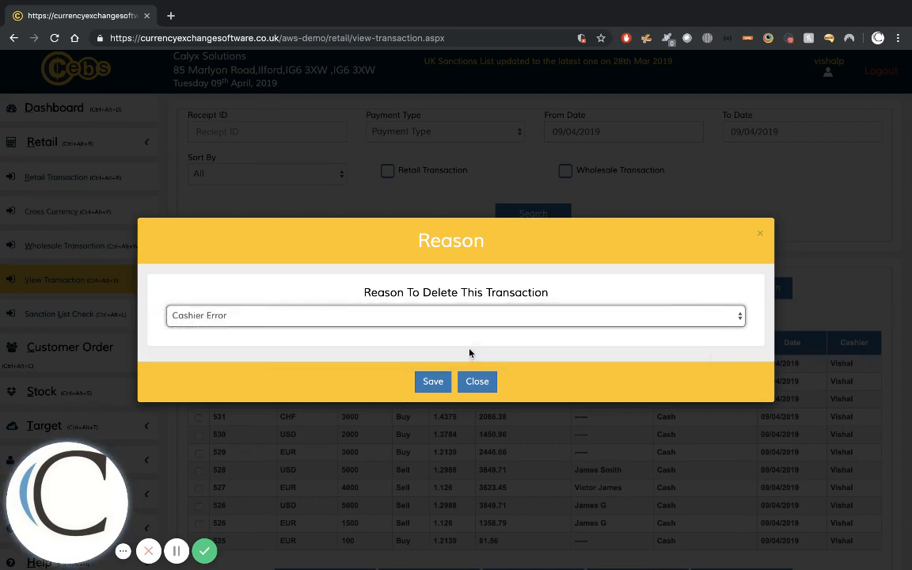
{"action": "left_click", "coordinate": [432, 380]}
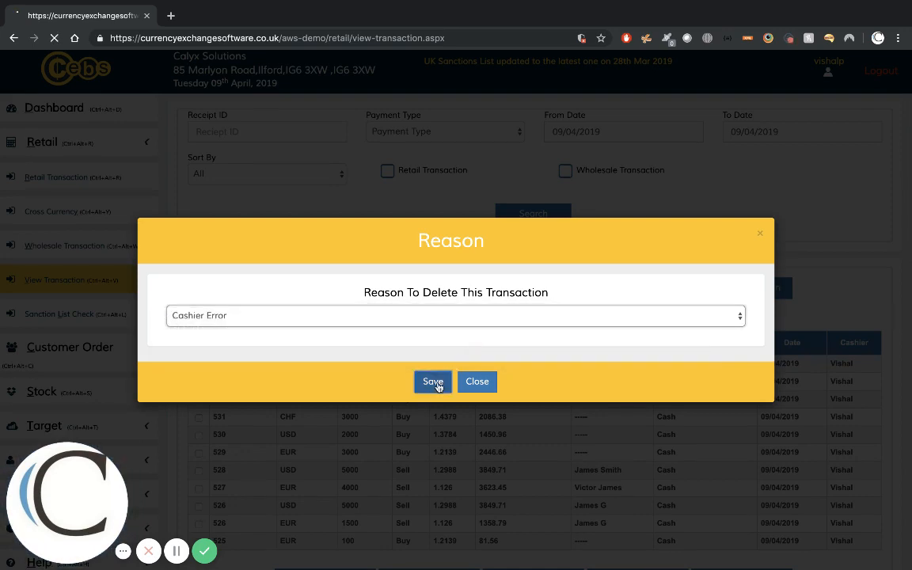
{"action": "left_click", "coordinate": [434, 380]}
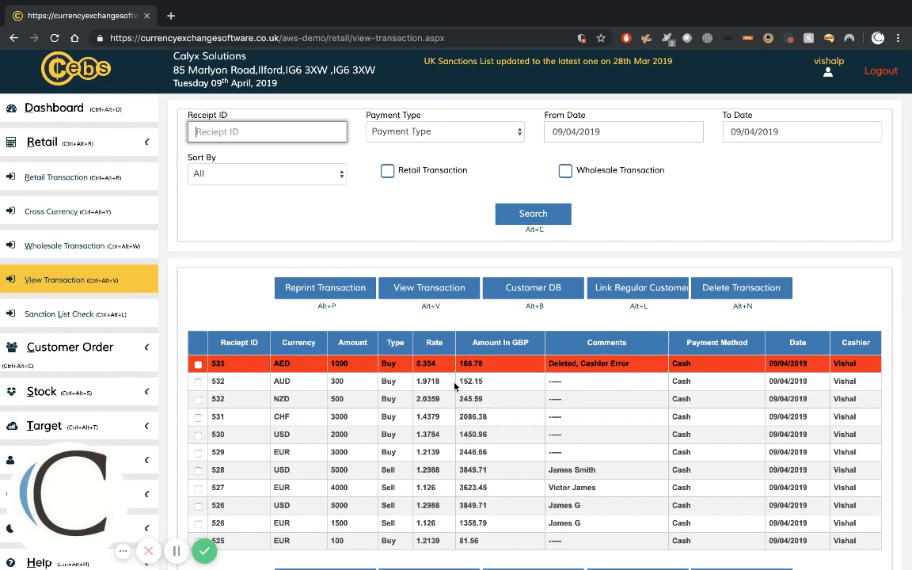
{"action": "mouse_move", "coordinate": [625, 377]}
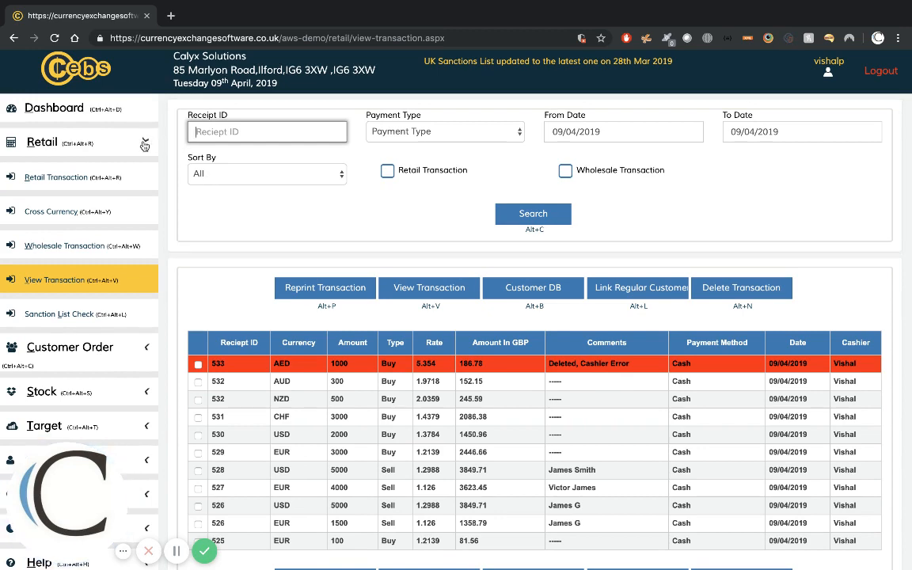
Expand the Stock section in the left sidebar
{"action": "left_click", "coordinate": [41, 220]}
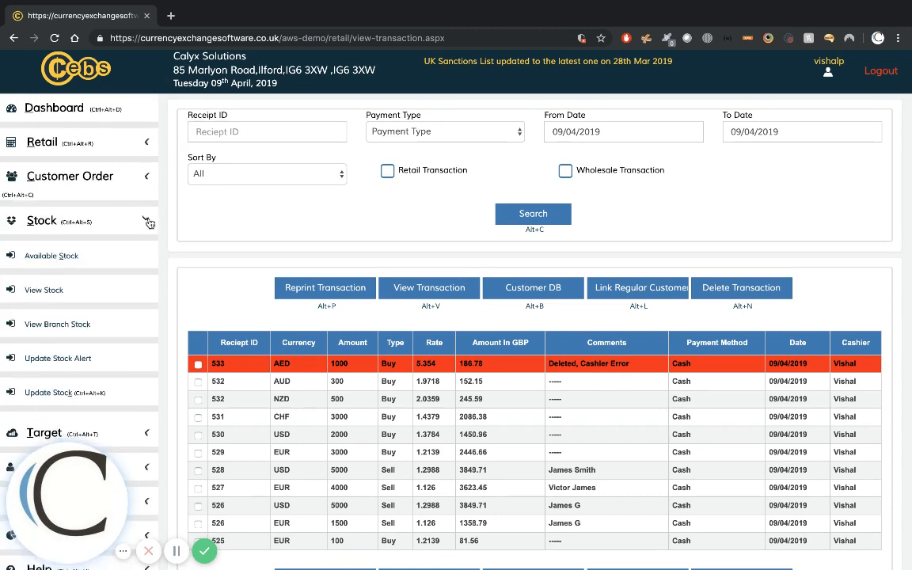
Show the Available Stock summary listing GBP, EUR, USD, AUD, CHF and NZD
{"action": "left_click", "coordinate": [51, 254]}
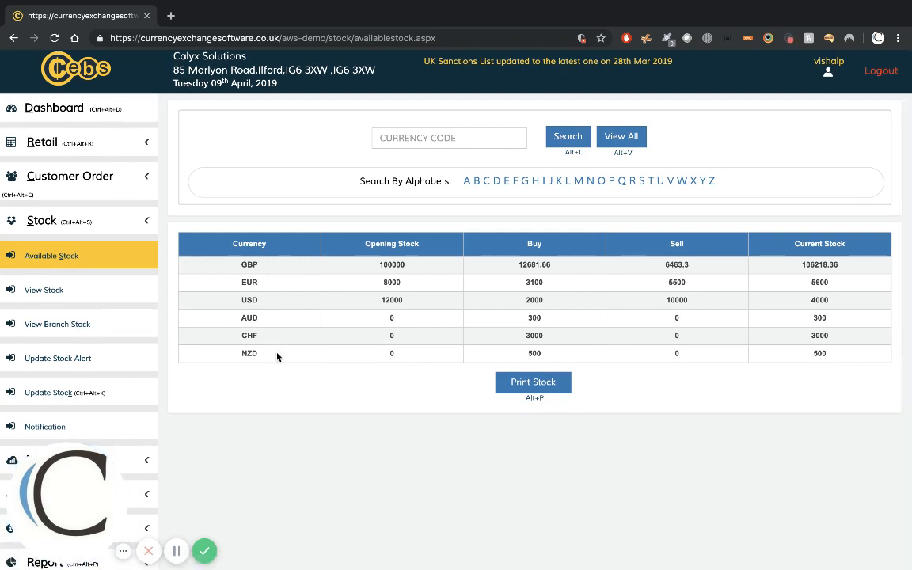
{"action": "mouse_move", "coordinate": [170, 184]}
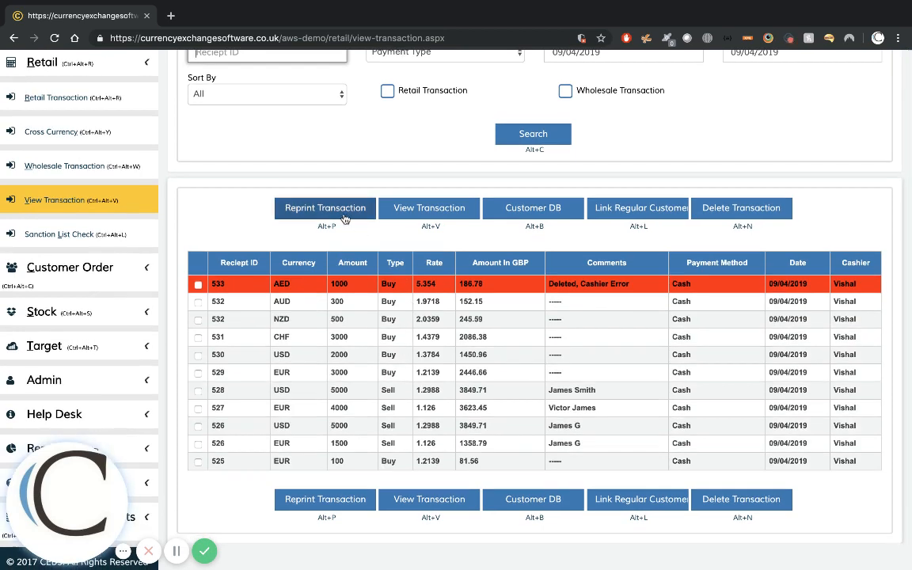
{"action": "mouse_move", "coordinate": [298, 285]}
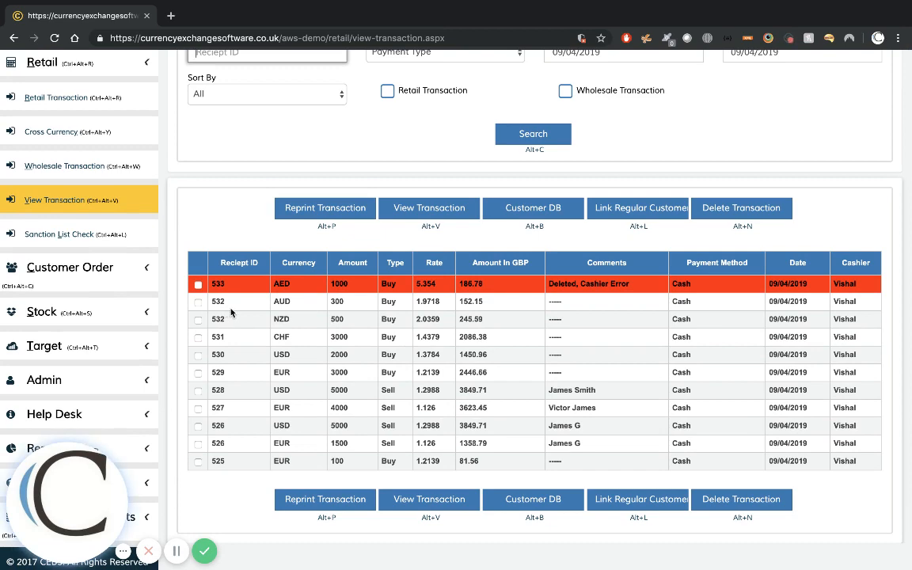
{"action": "mouse_move", "coordinate": [310, 324]}
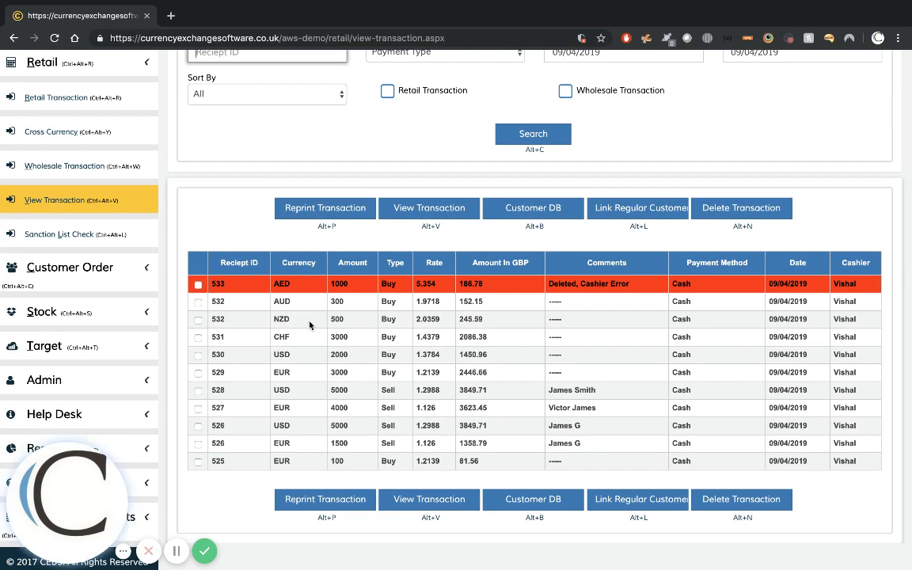
Tick receipt 532 for 300 AUD in the transaction list, 533 still deleted
{"action": "left_click", "coordinate": [198, 301]}
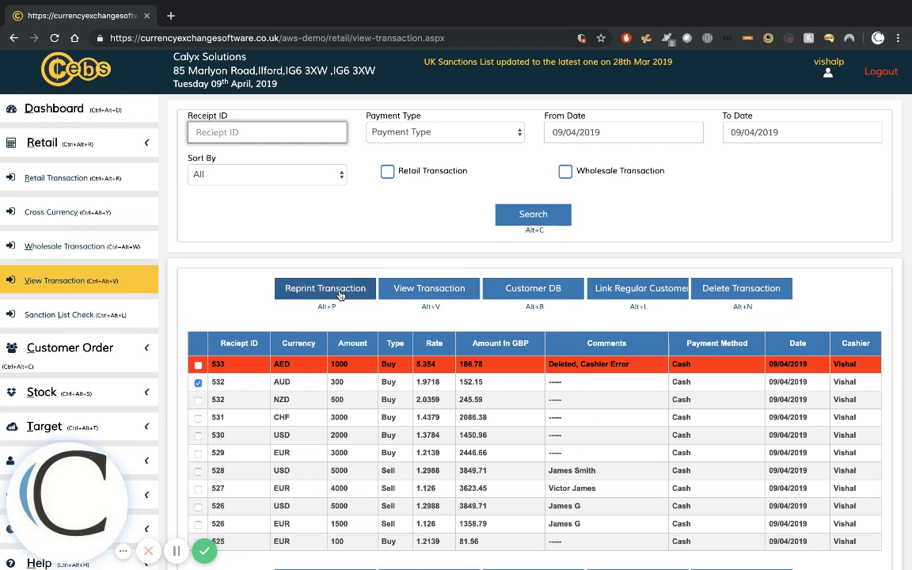
{"action": "left_click", "coordinate": [325, 288]}
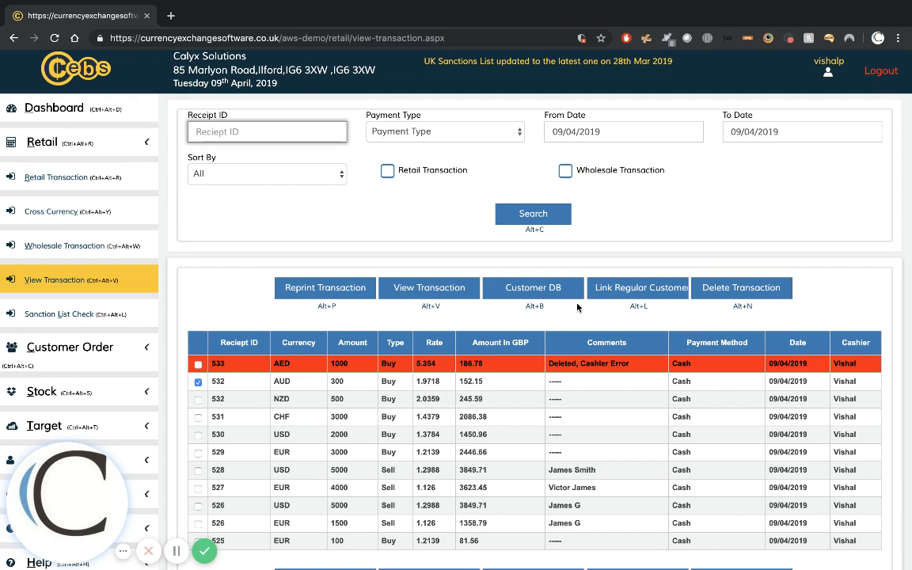
{"action": "mouse_move", "coordinate": [627, 309]}
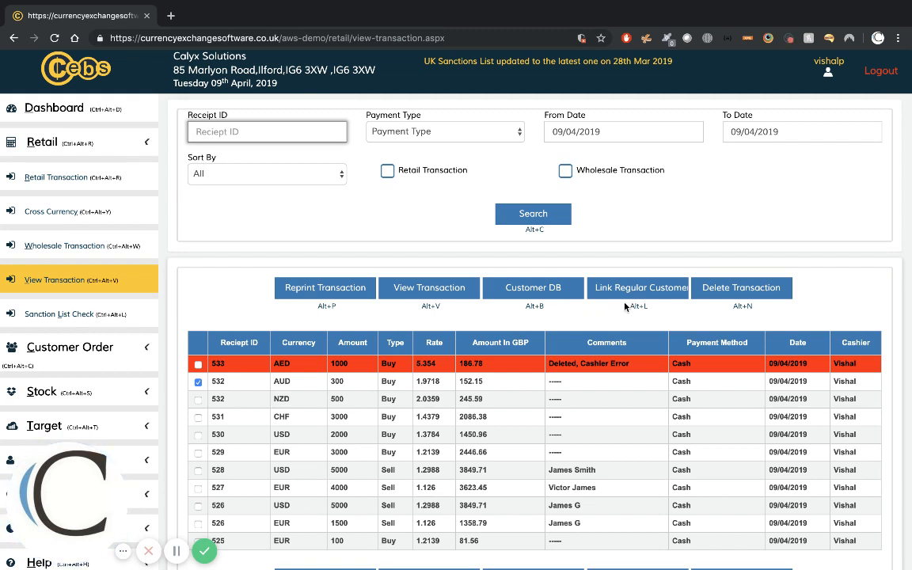